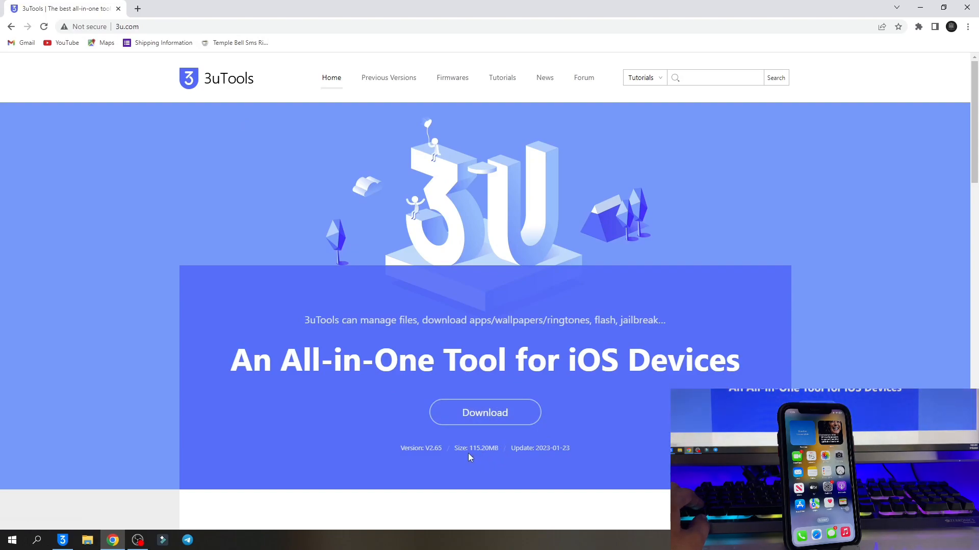
mouse_move(582, 365)
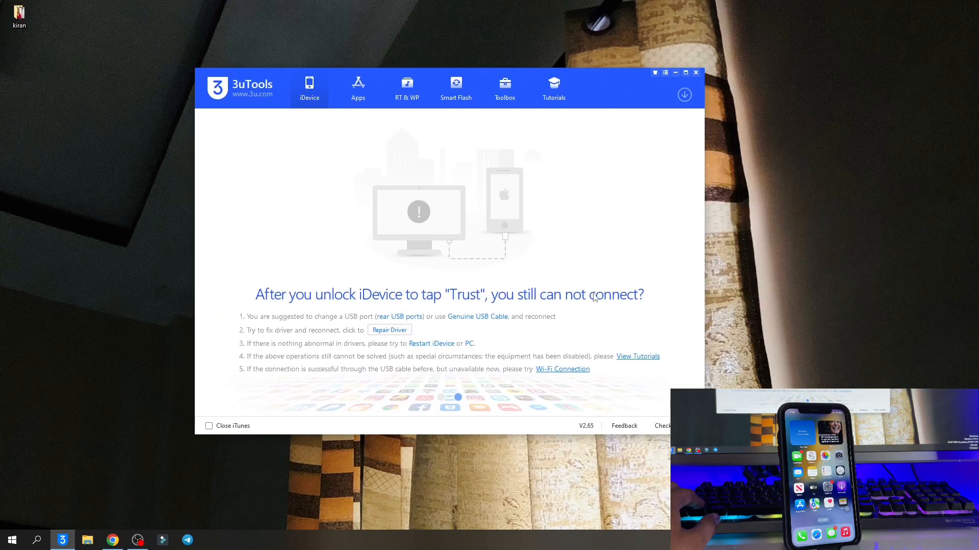
mouse_move(443, 367)
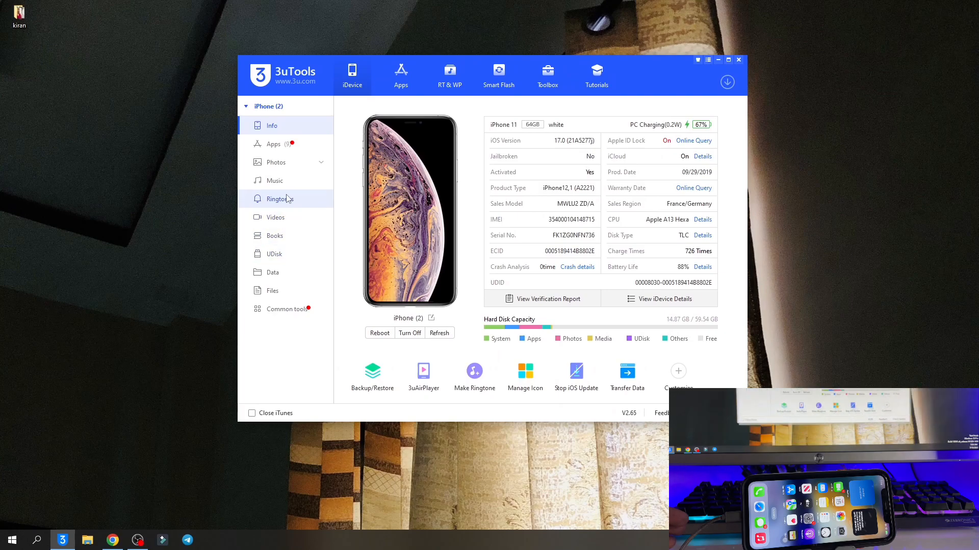
- Open Camera Roll, start Import Photo, and choose wp8535194.png from the Desktop
click(276, 162)
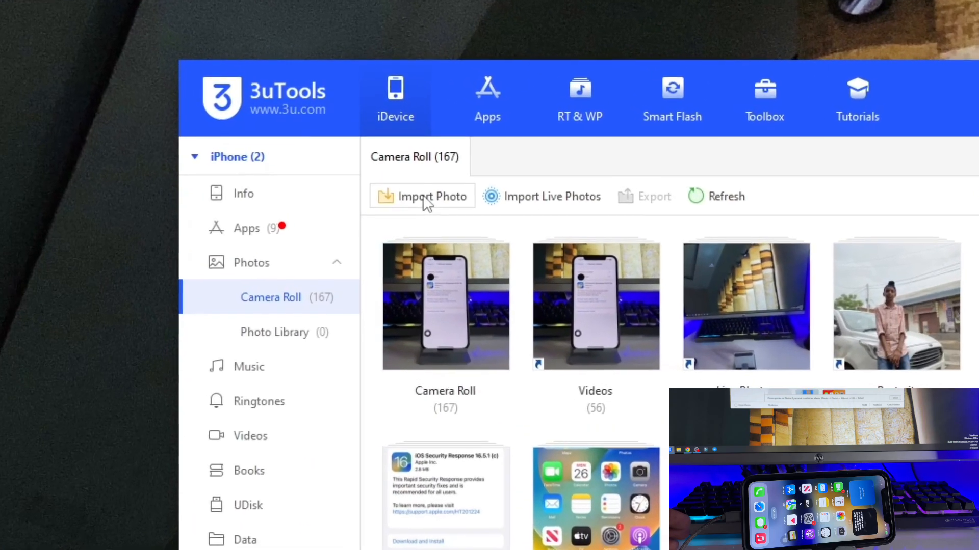
click(431, 196)
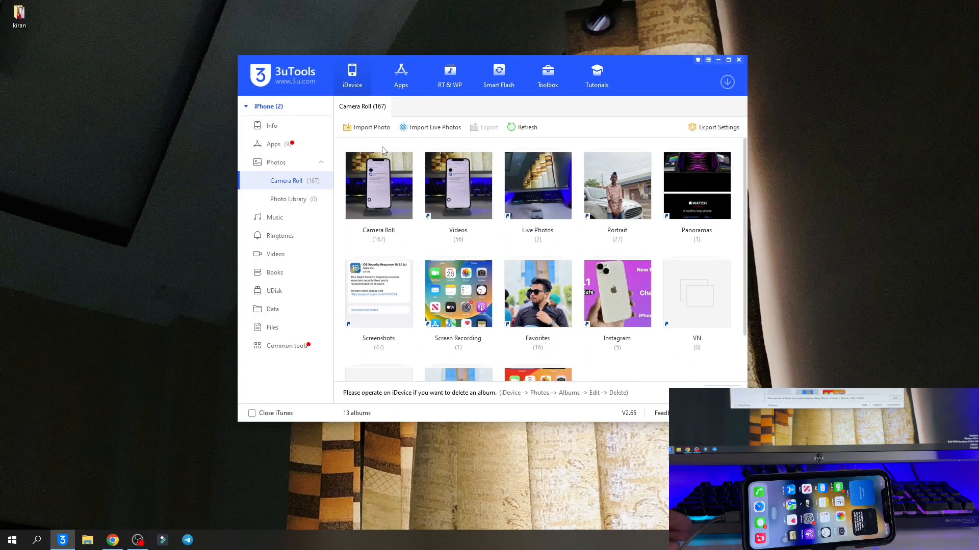
click(370, 127)
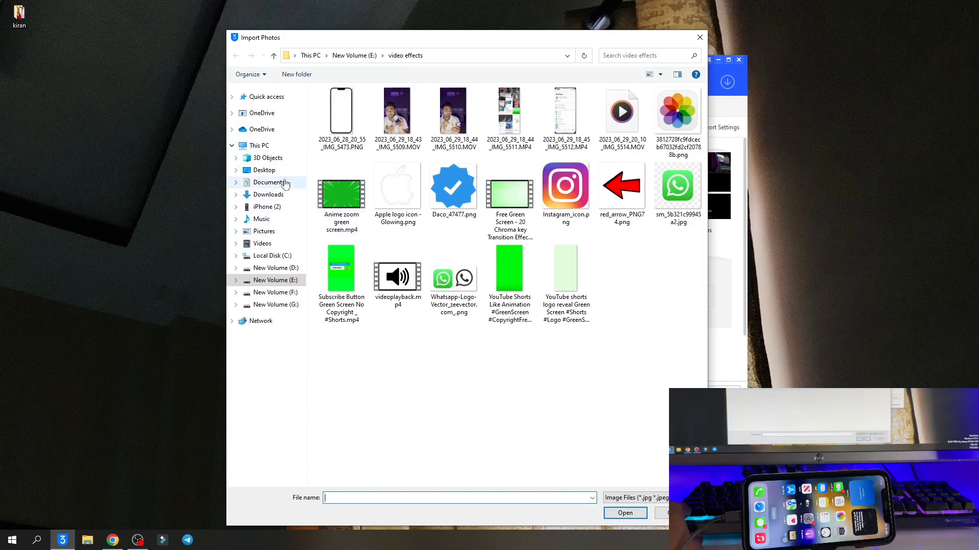
click(264, 170)
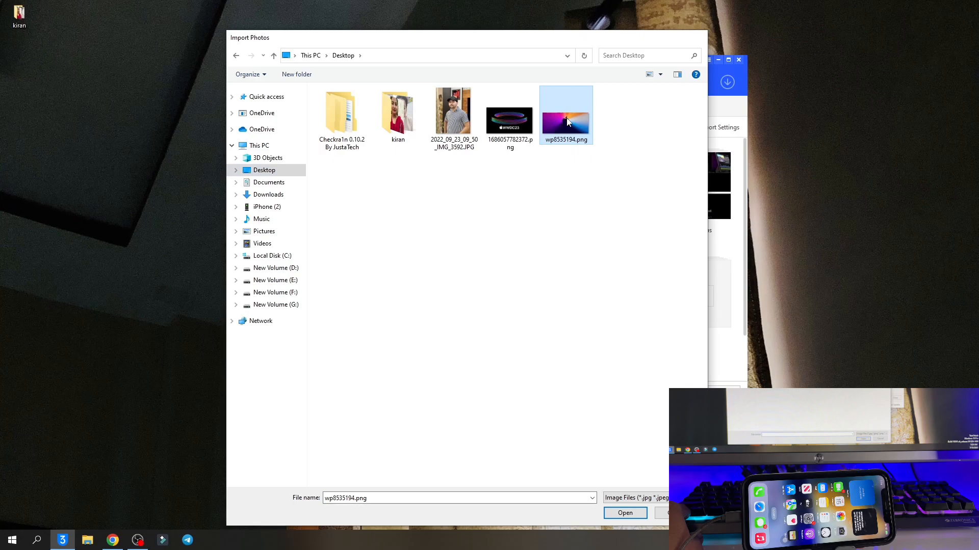
- Submit wp8535194.png for import and agree to install PicTools on the iPhone
click(624, 512)
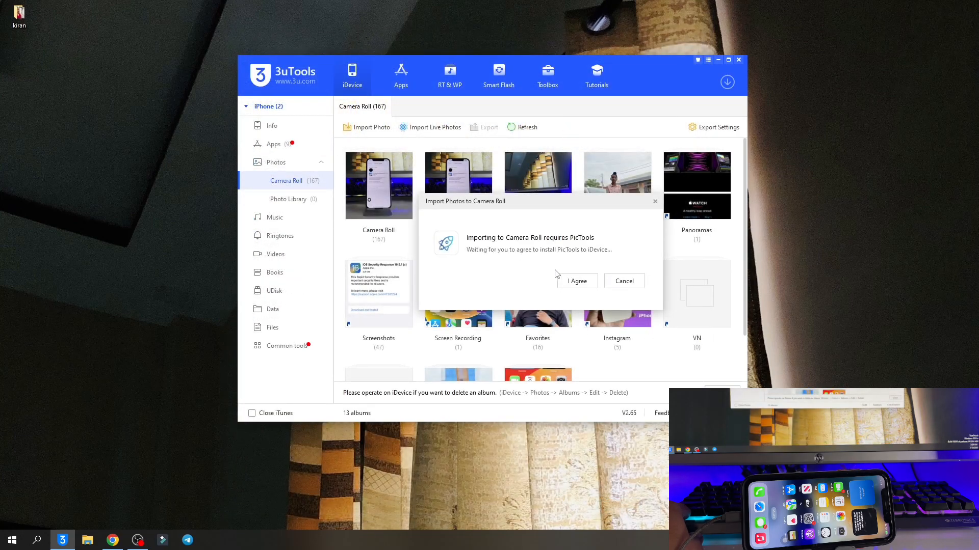
mouse_move(581, 296)
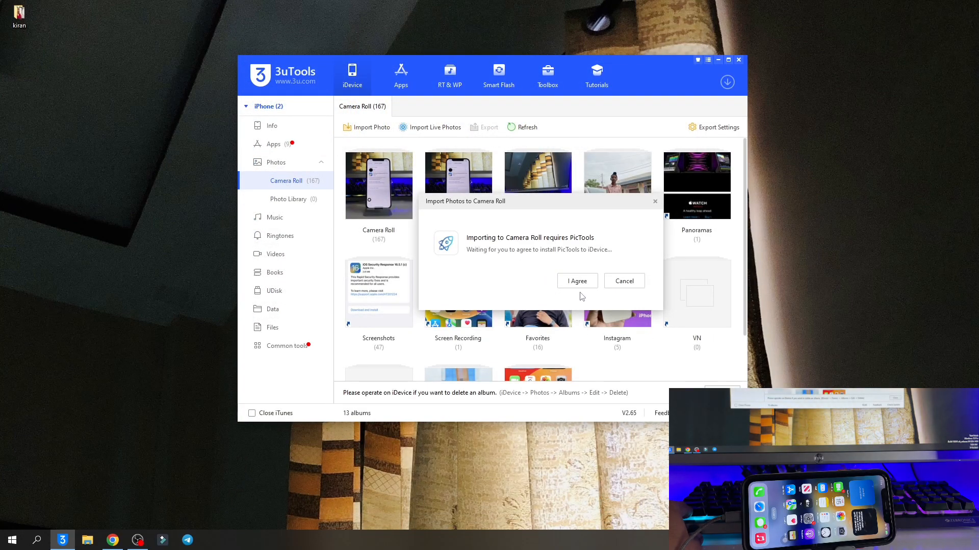
click(576, 281)
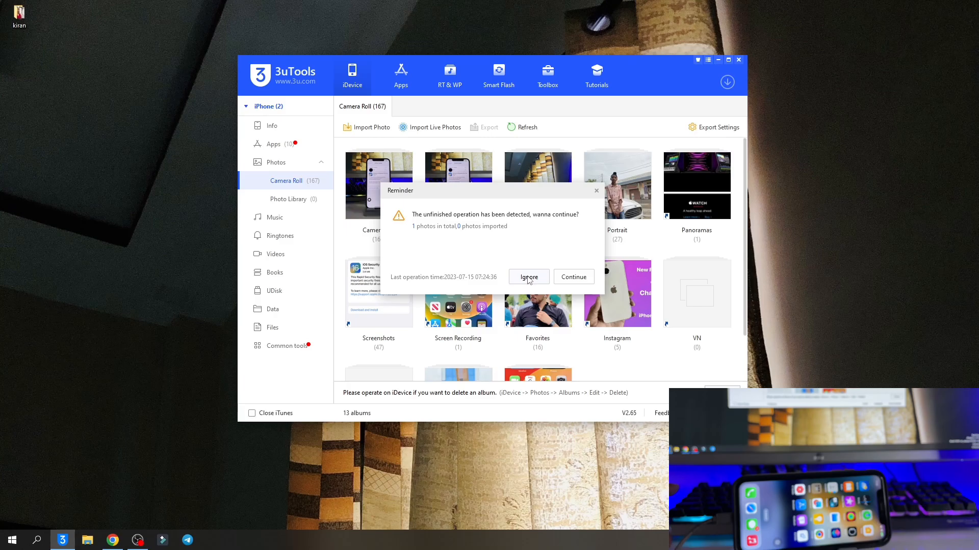
- Ignore the unfinished-import reminder and confirm Import Finished, bringing Camera Roll to 168
click(572, 276)
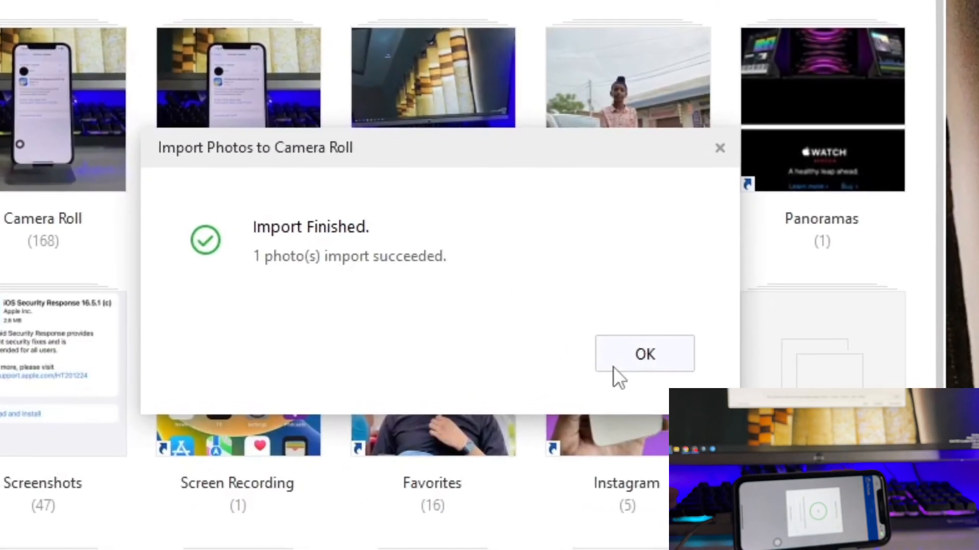
click(643, 353)
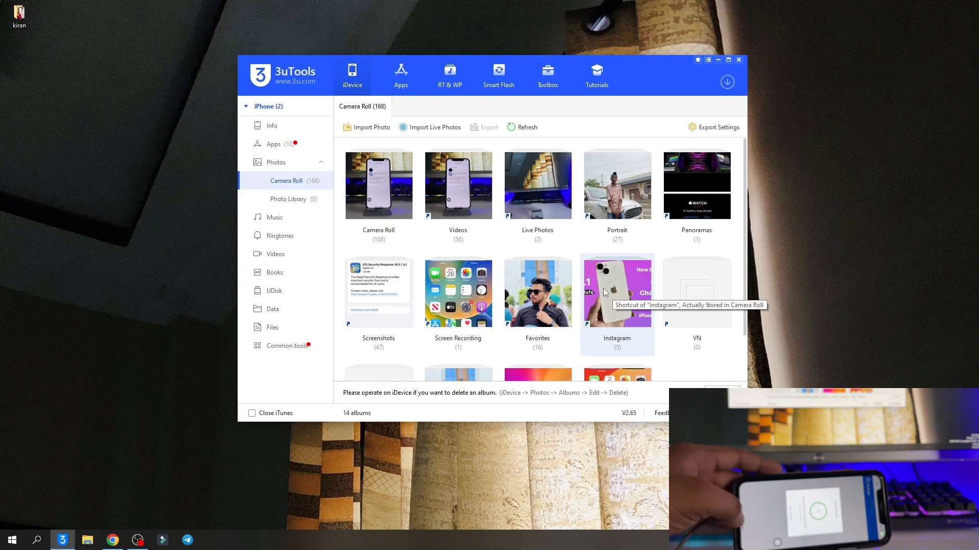